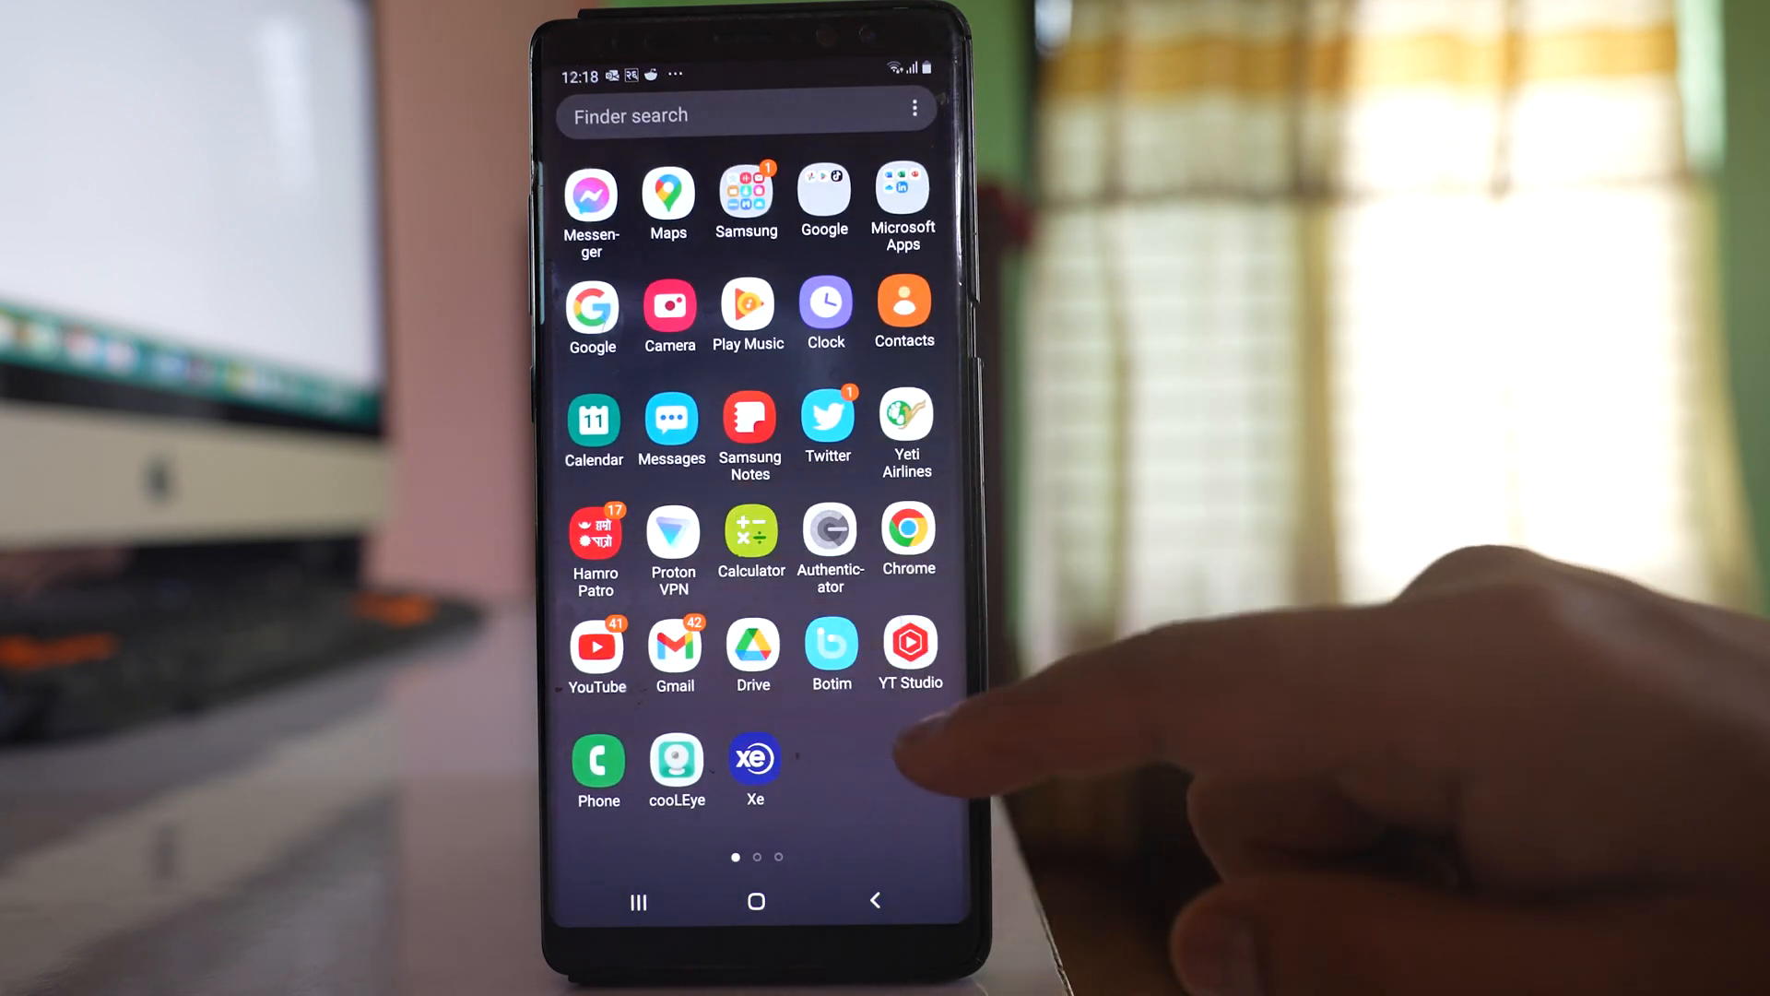
- Launch Chrome, search 'qled', and begin entering docs.google.com in the address bar
{"action": "left_click", "coordinate": [907, 533]}
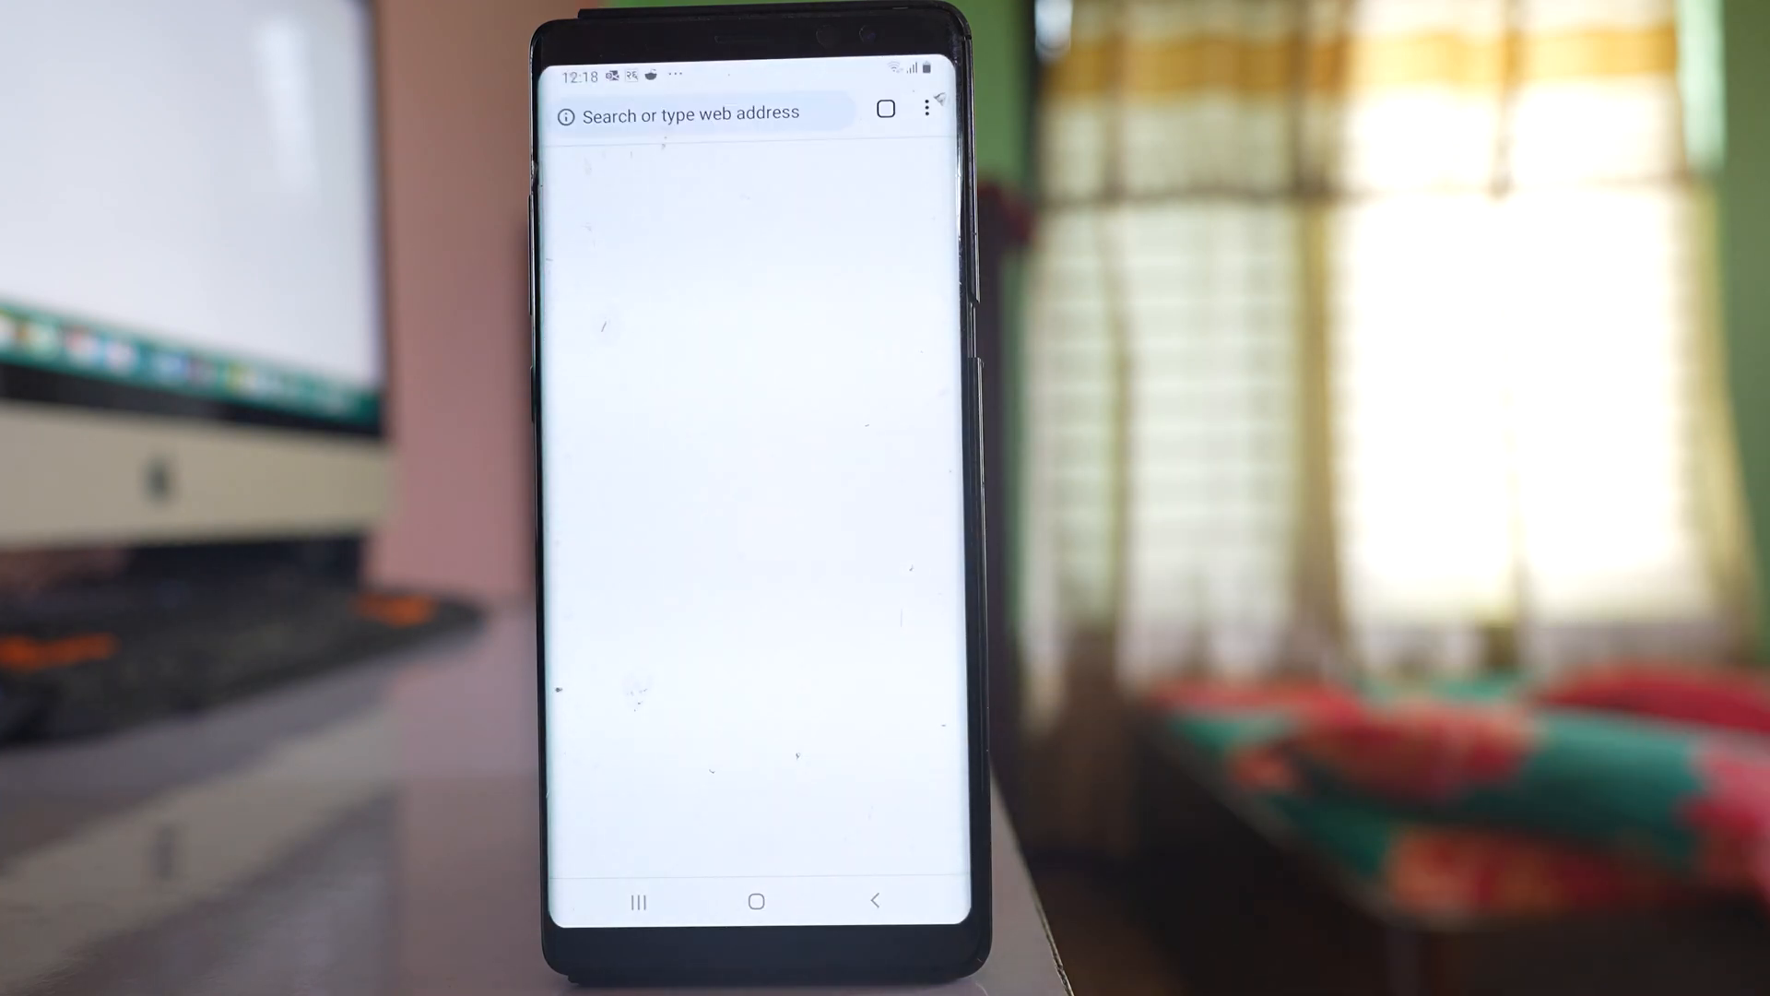
{"action": "type", "text": "qled"}
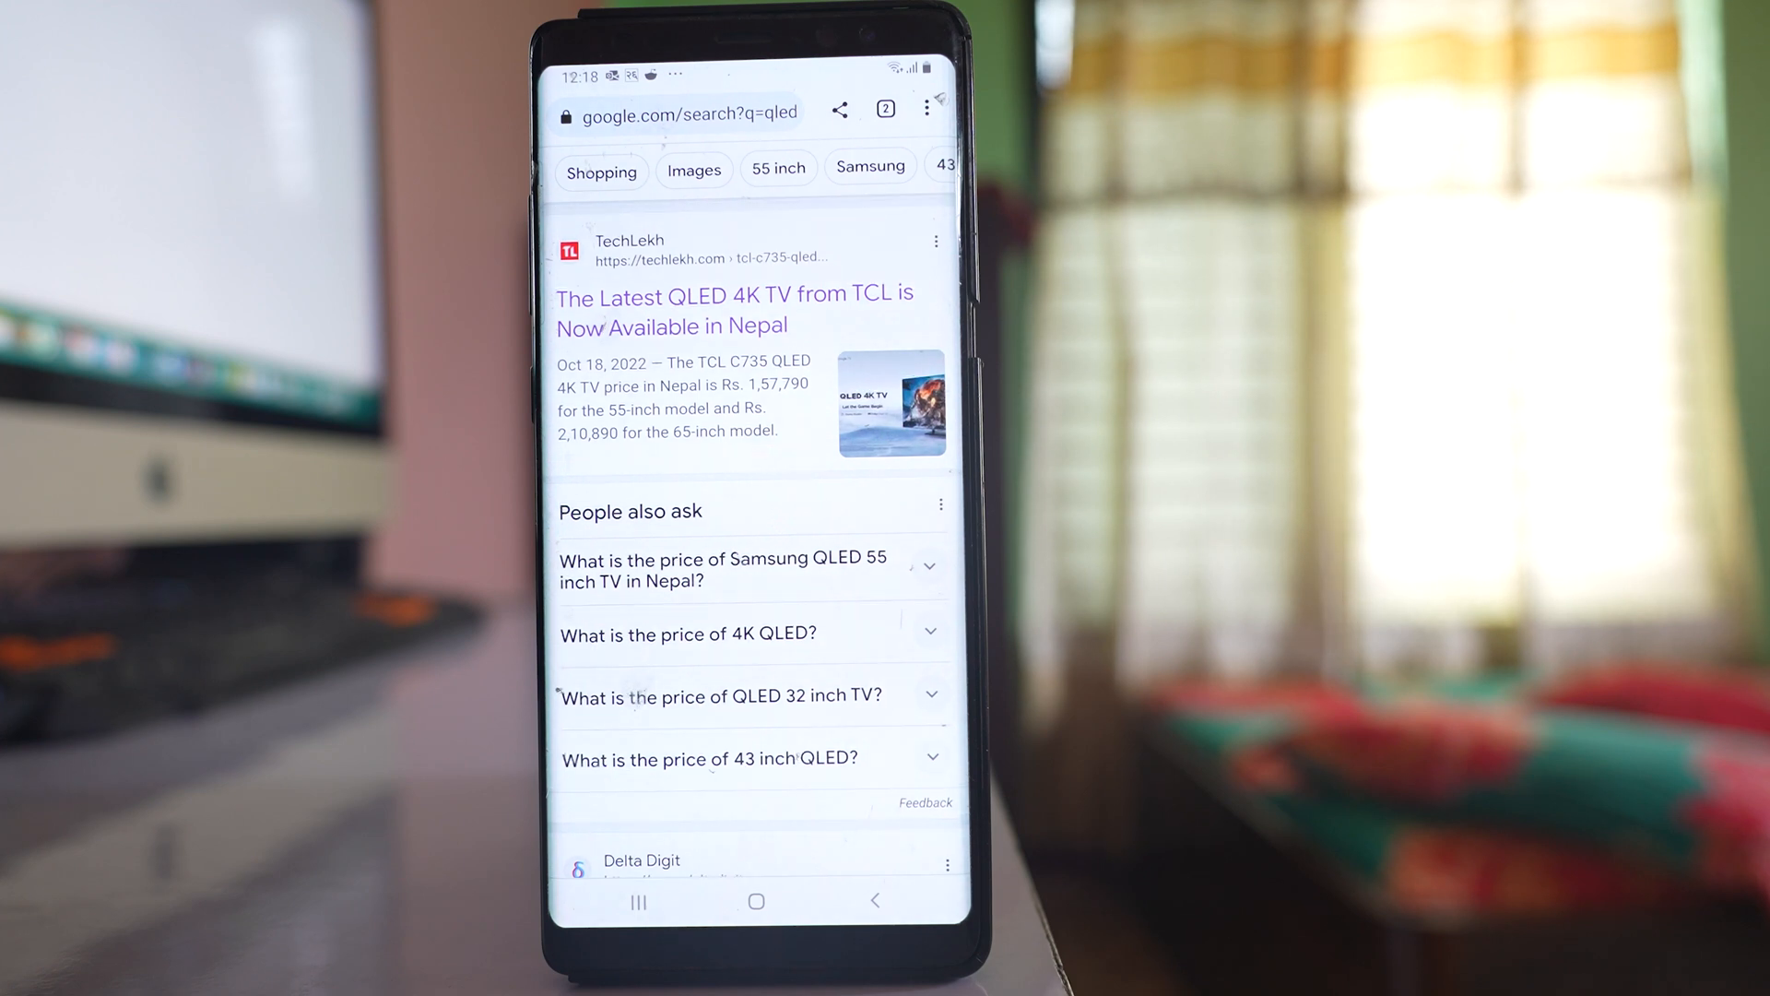
{"action": "left_click", "coordinate": [677, 113]}
{"action": "type", "text": "do"}
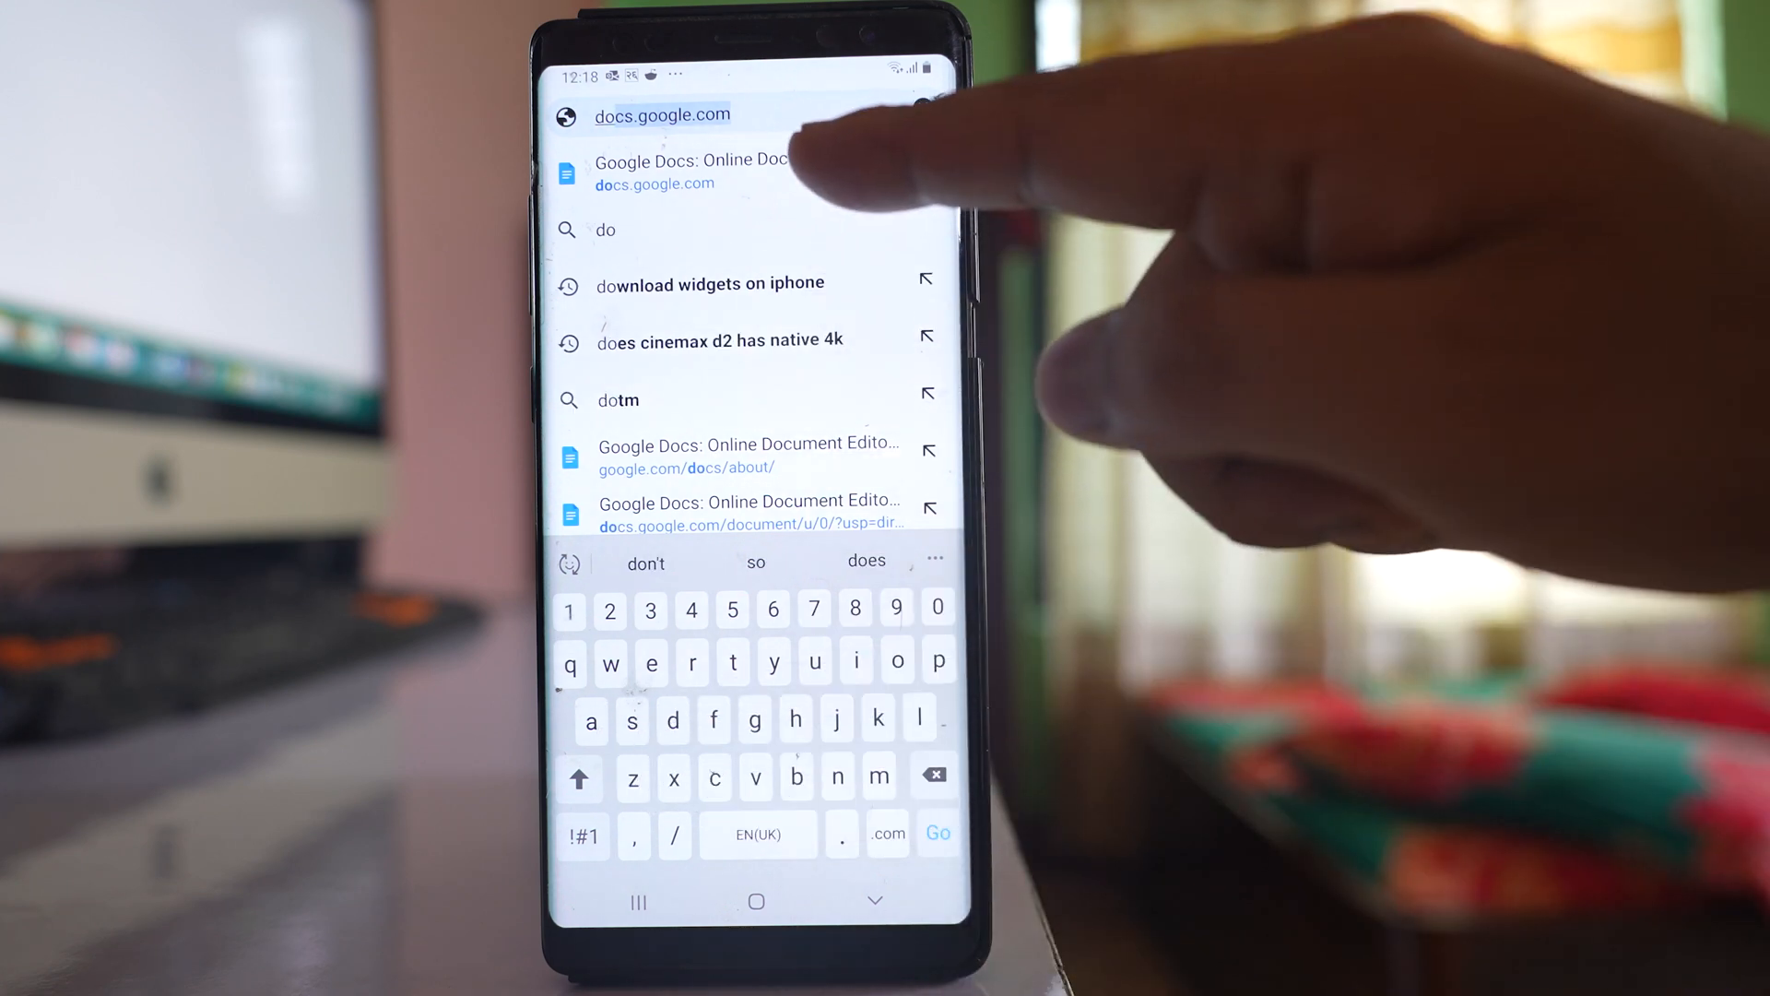
- Go to docs.google.com, enter Docs and confirm the sign-in account to reach the document list
{"action": "left_click", "coordinate": [745, 456]}
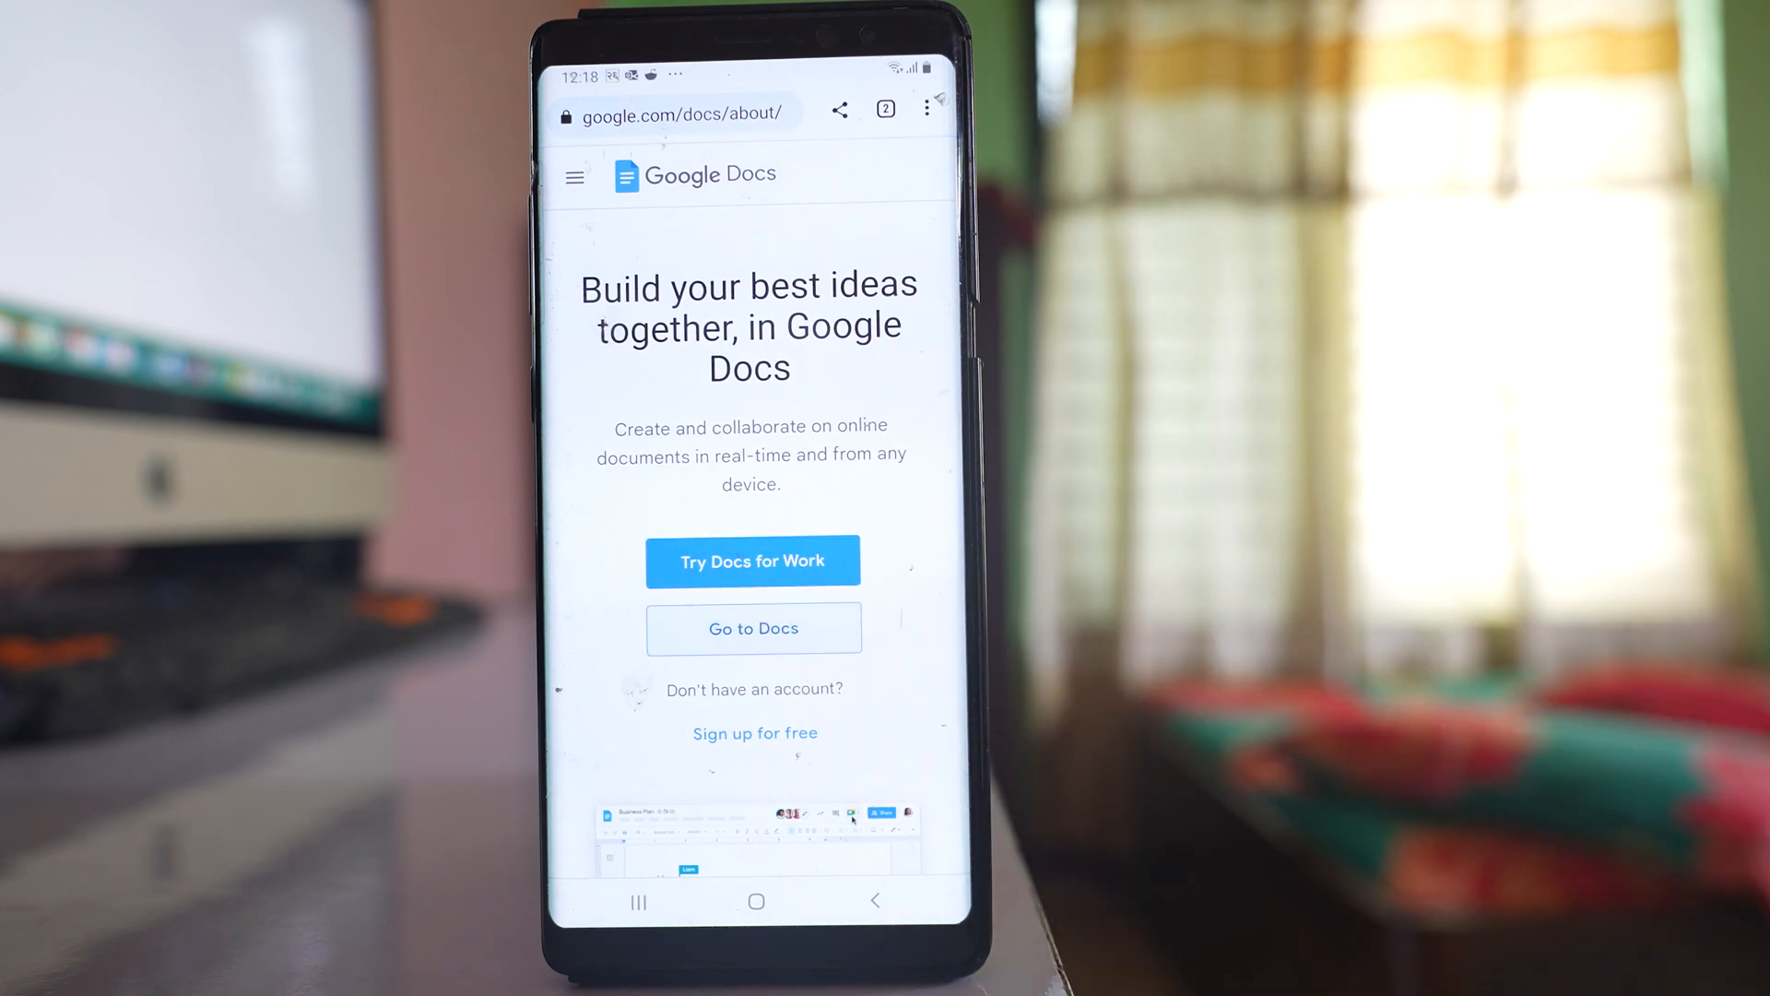
{"action": "left_click", "coordinate": [752, 627]}
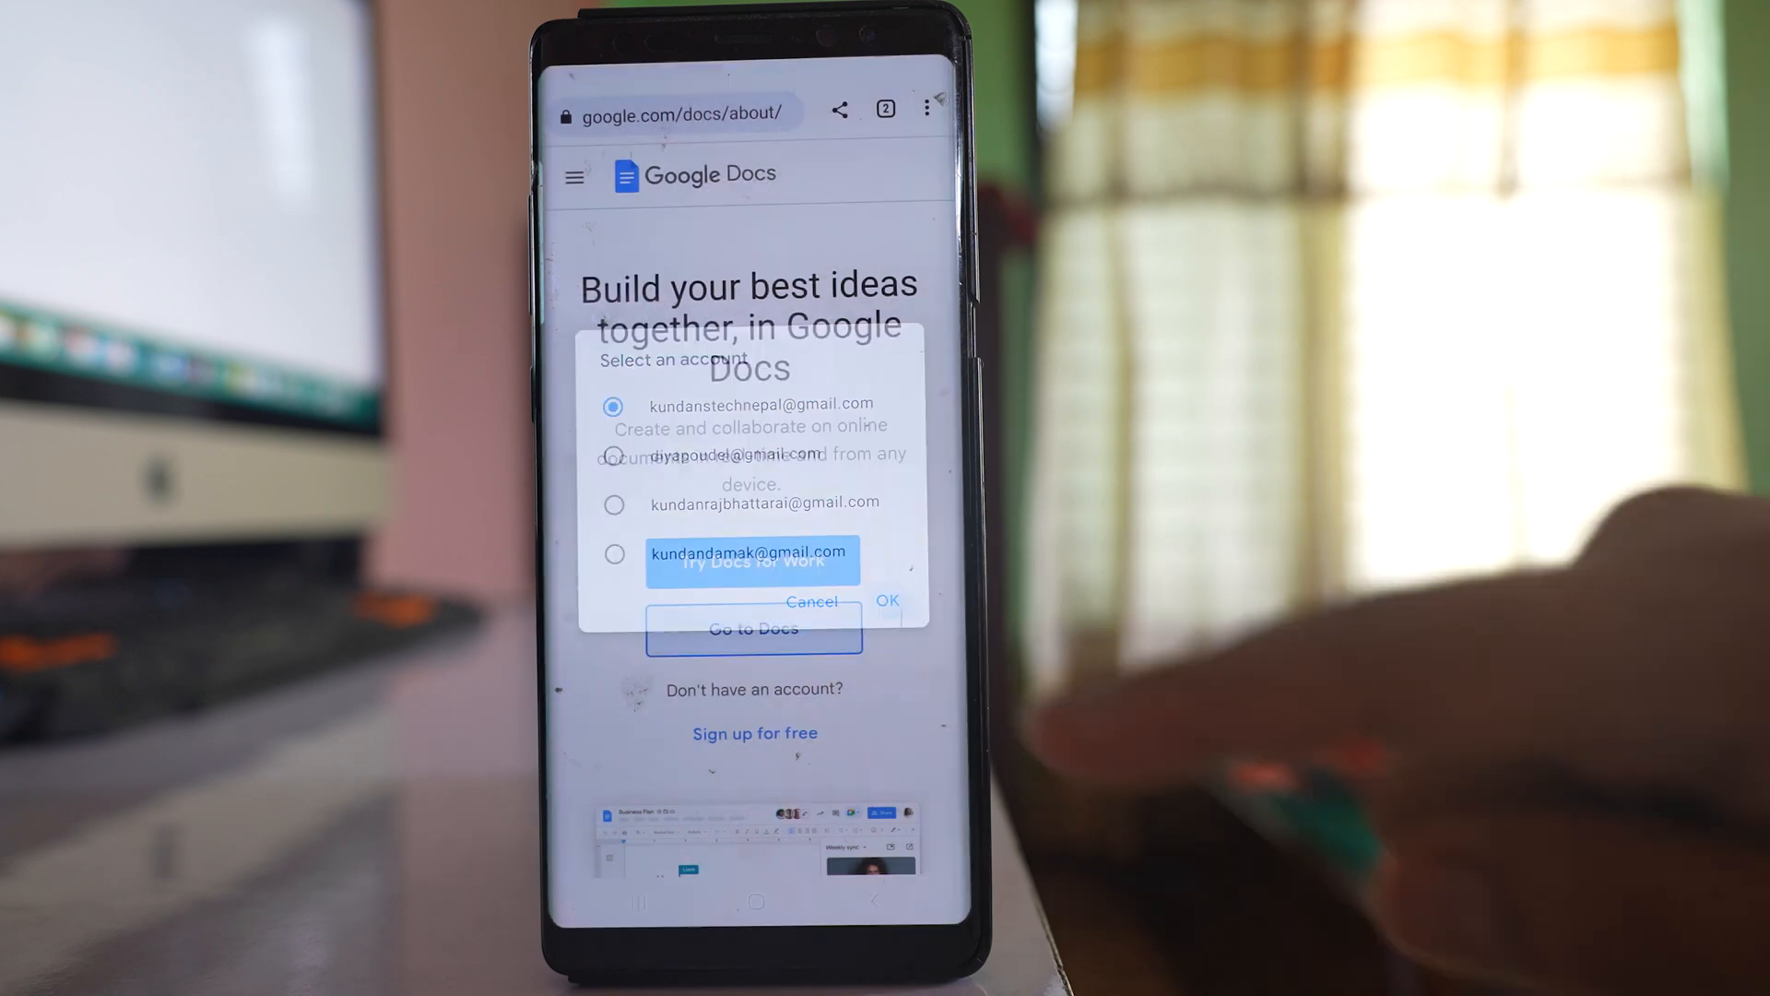
{"action": "left_click", "coordinate": [887, 599]}
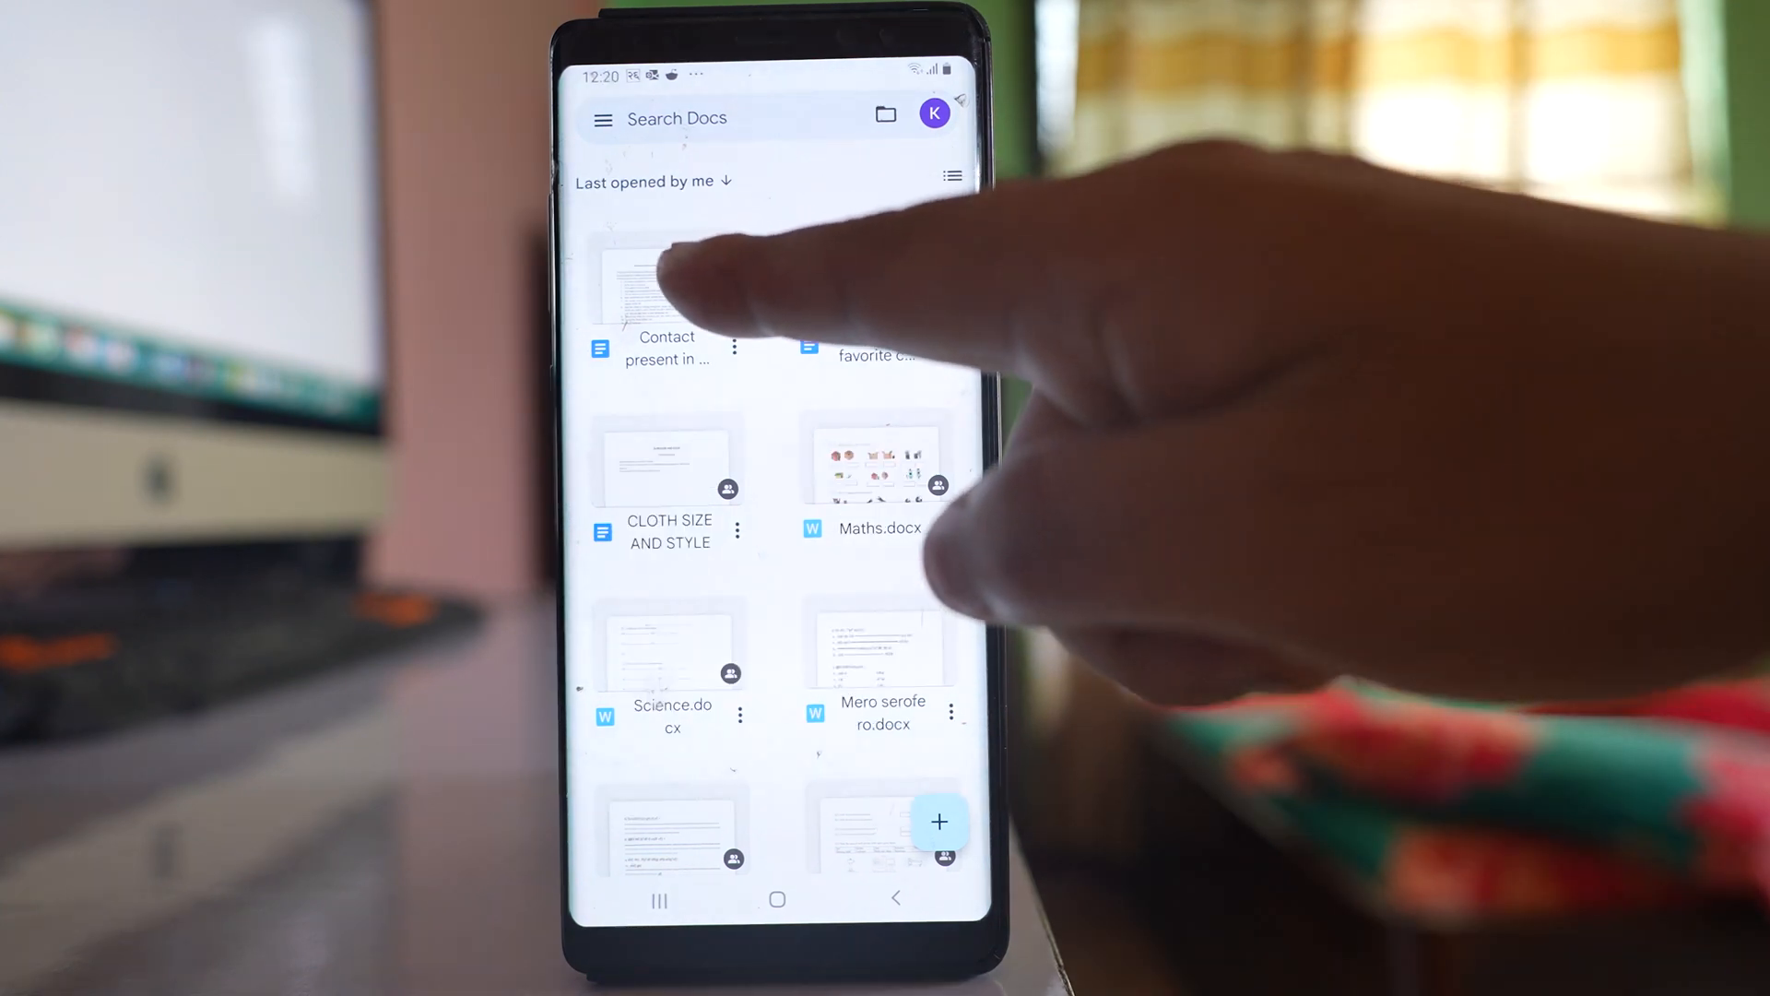
- Open the WhatsApp contact document for editing and select its title
{"action": "left_click", "coordinate": [665, 293]}
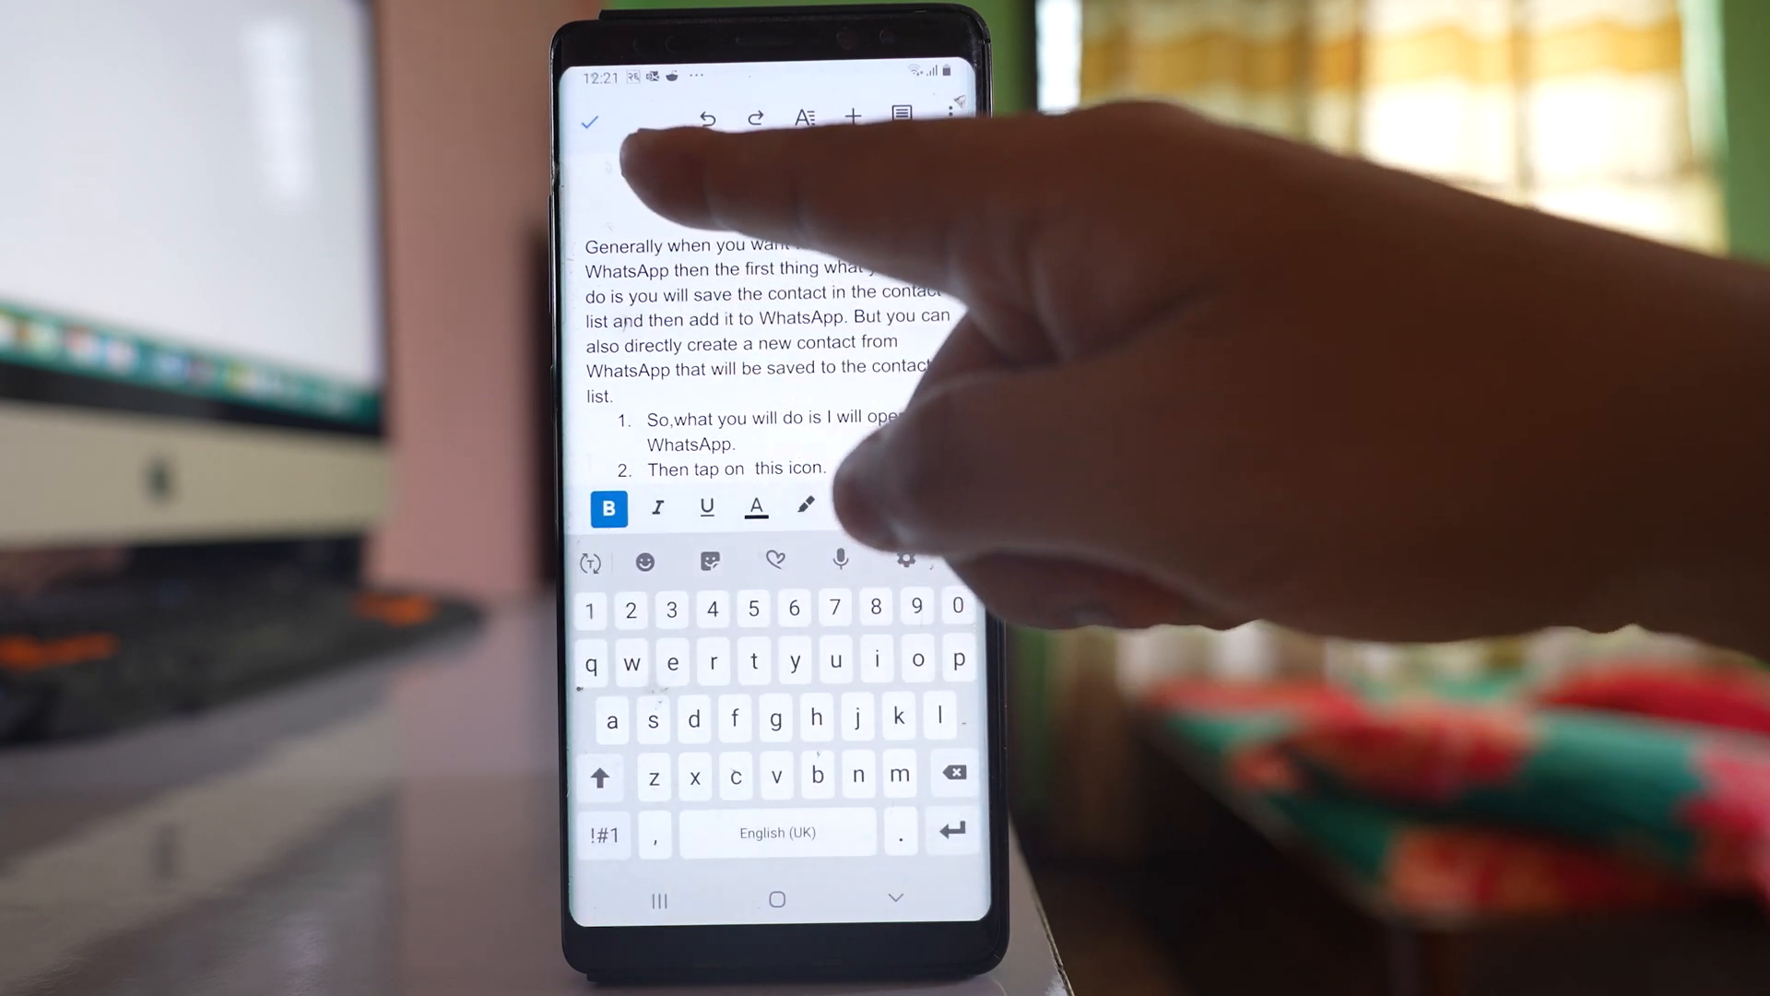
{"action": "double_click", "coordinate": [734, 181]}
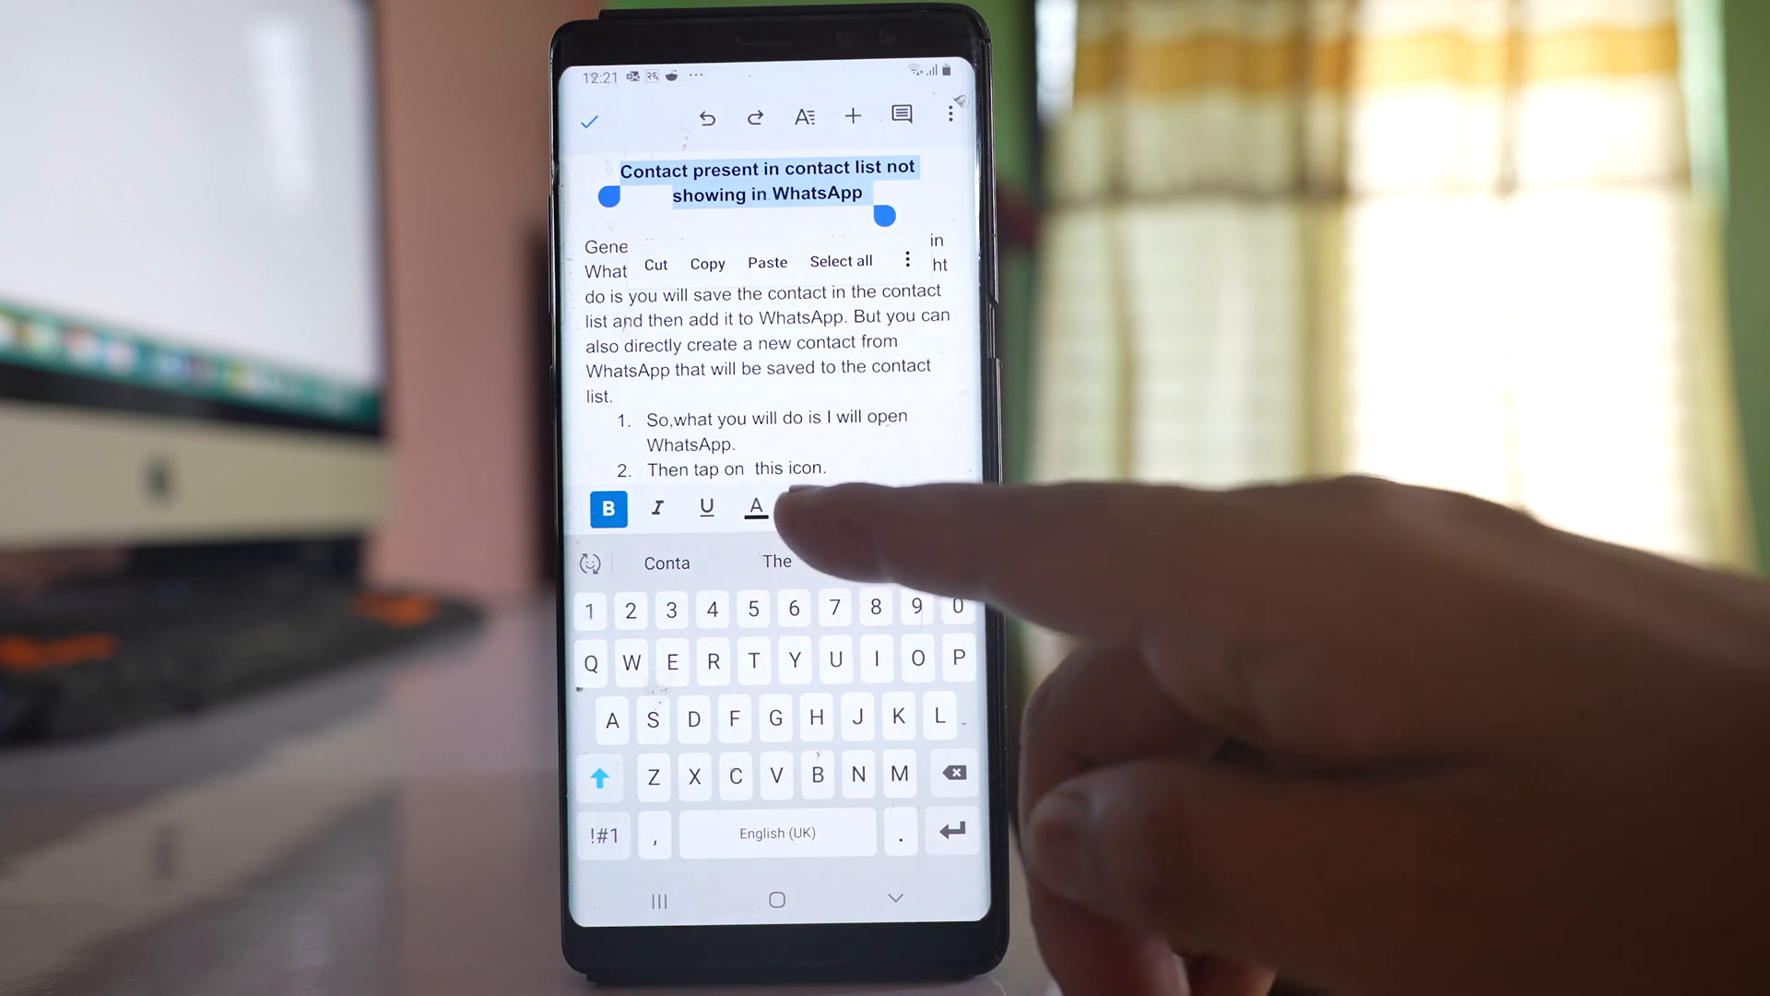
- Finish editing so the orange-highlighted title is saved
{"action": "left_click", "coordinate": [756, 509]}
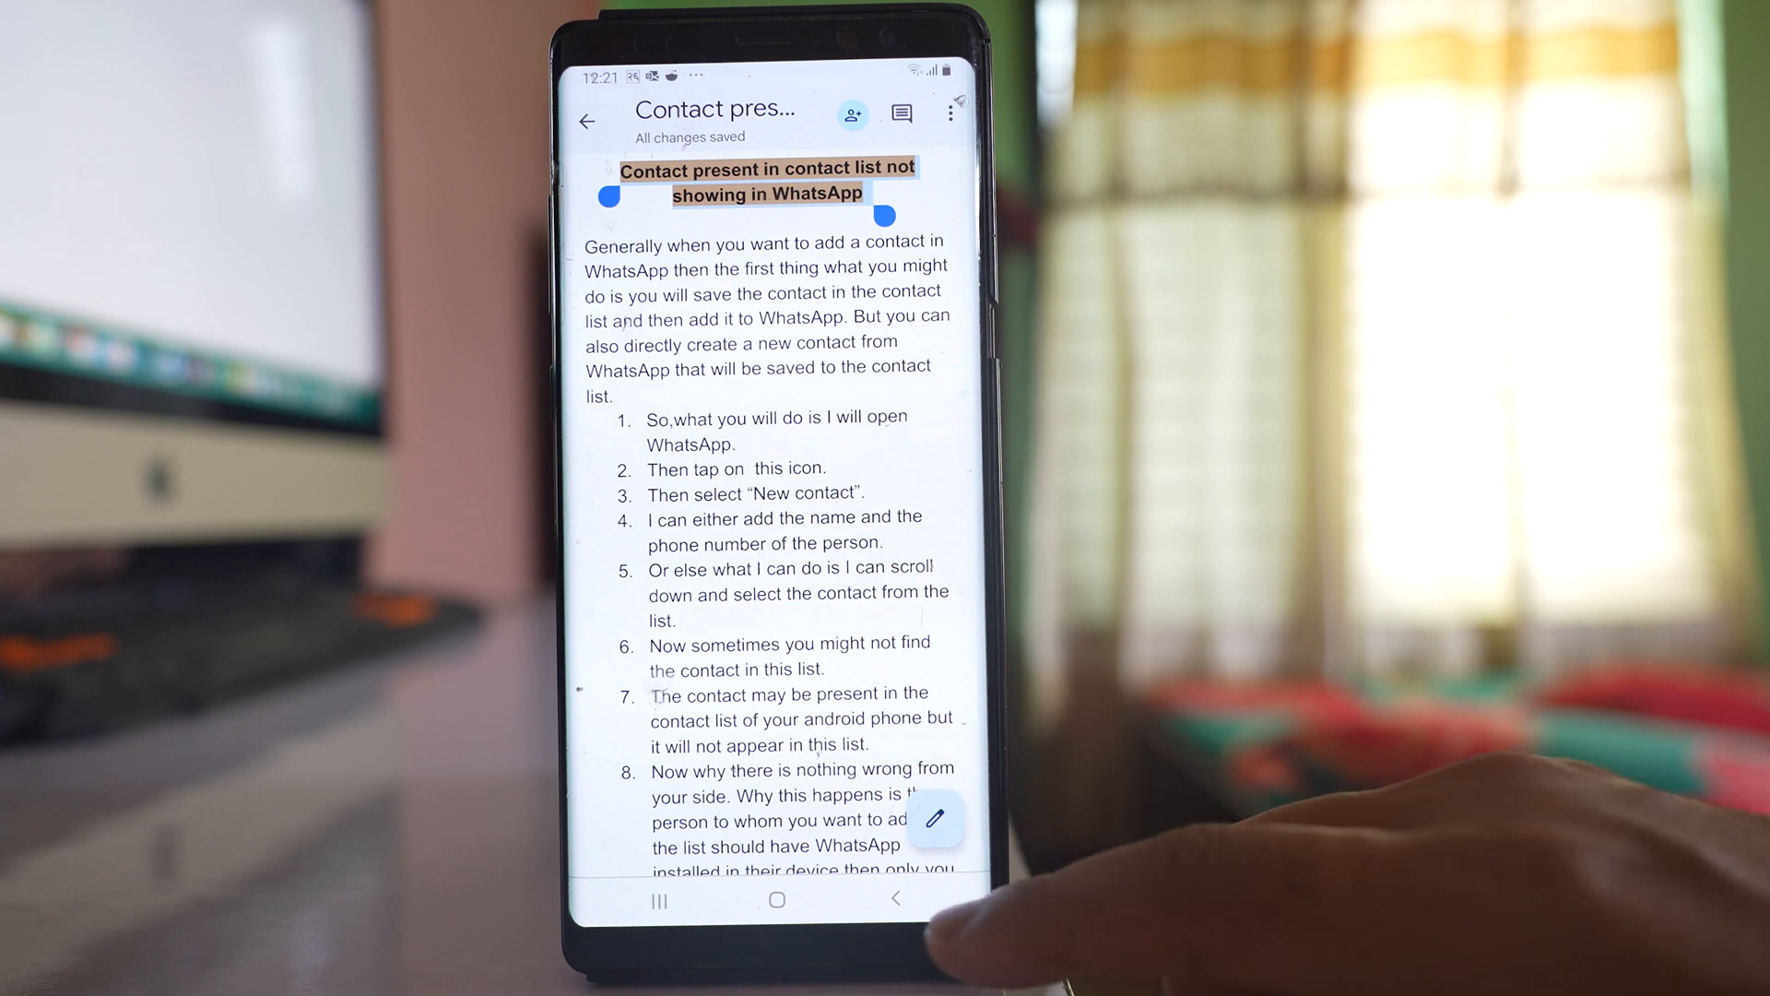
{"action": "mouse_move", "coordinate": [959, 564]}
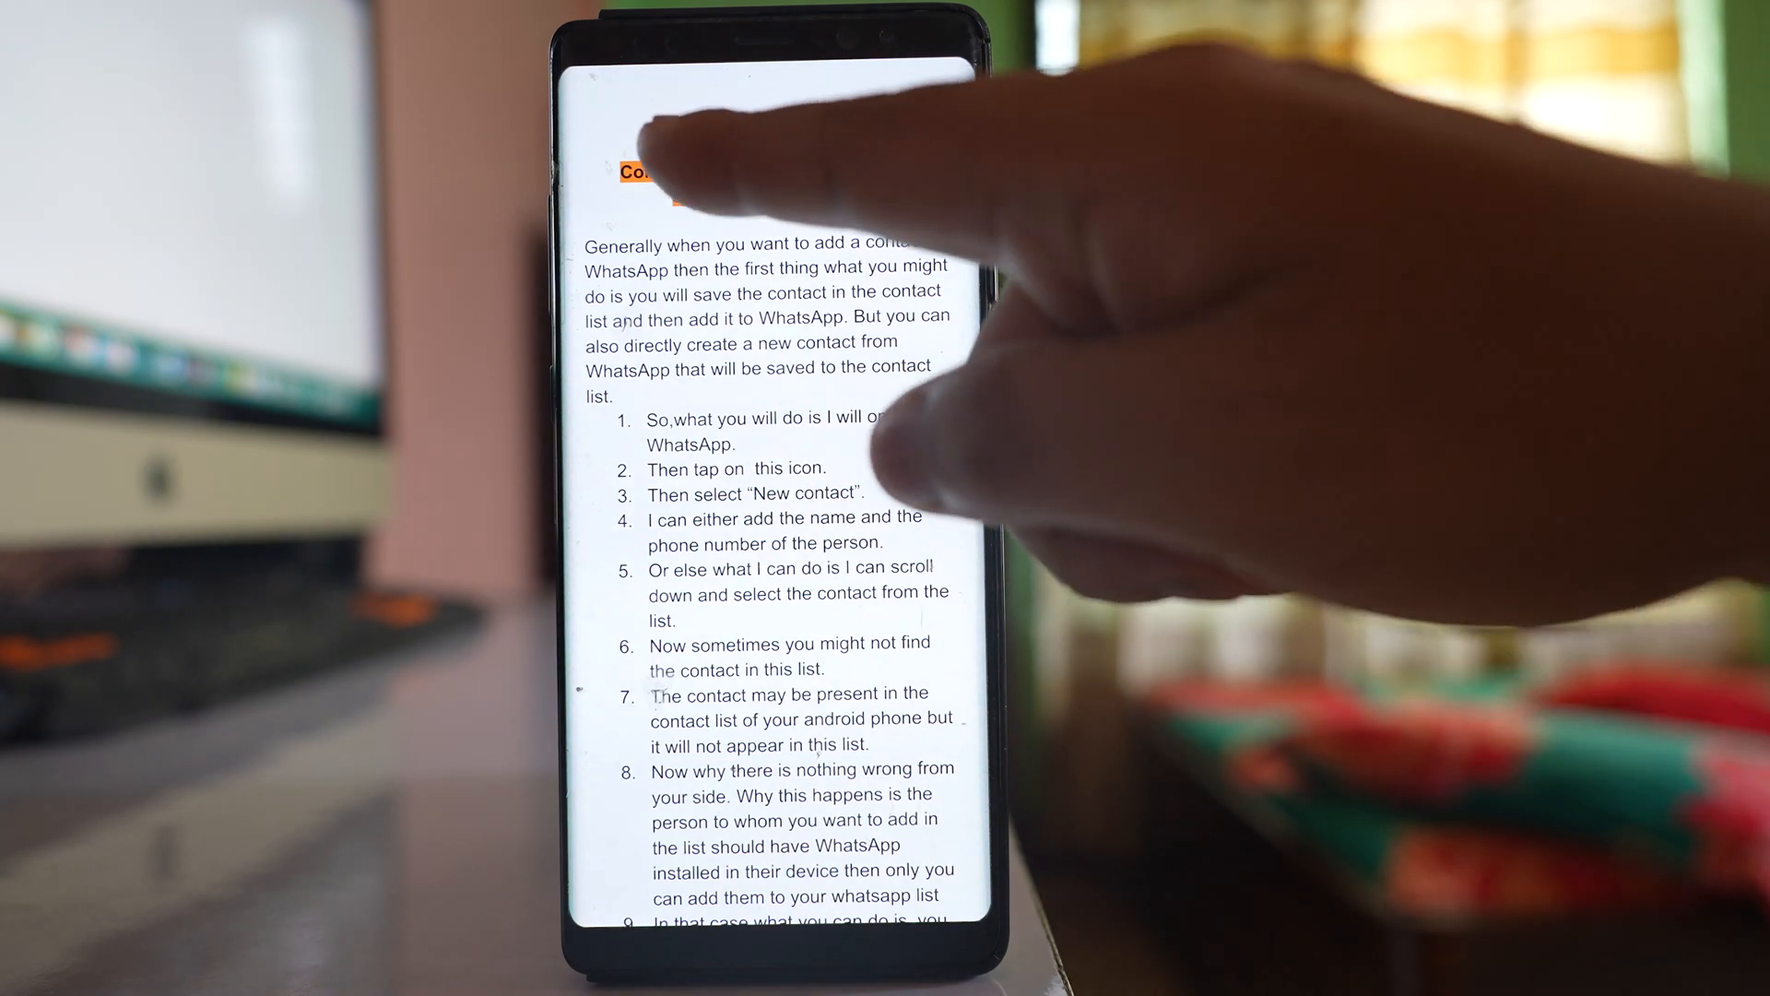
- Re-enter editing with the title selected and show the Highlight colour choices
{"action": "left_click", "coordinate": [632, 175]}
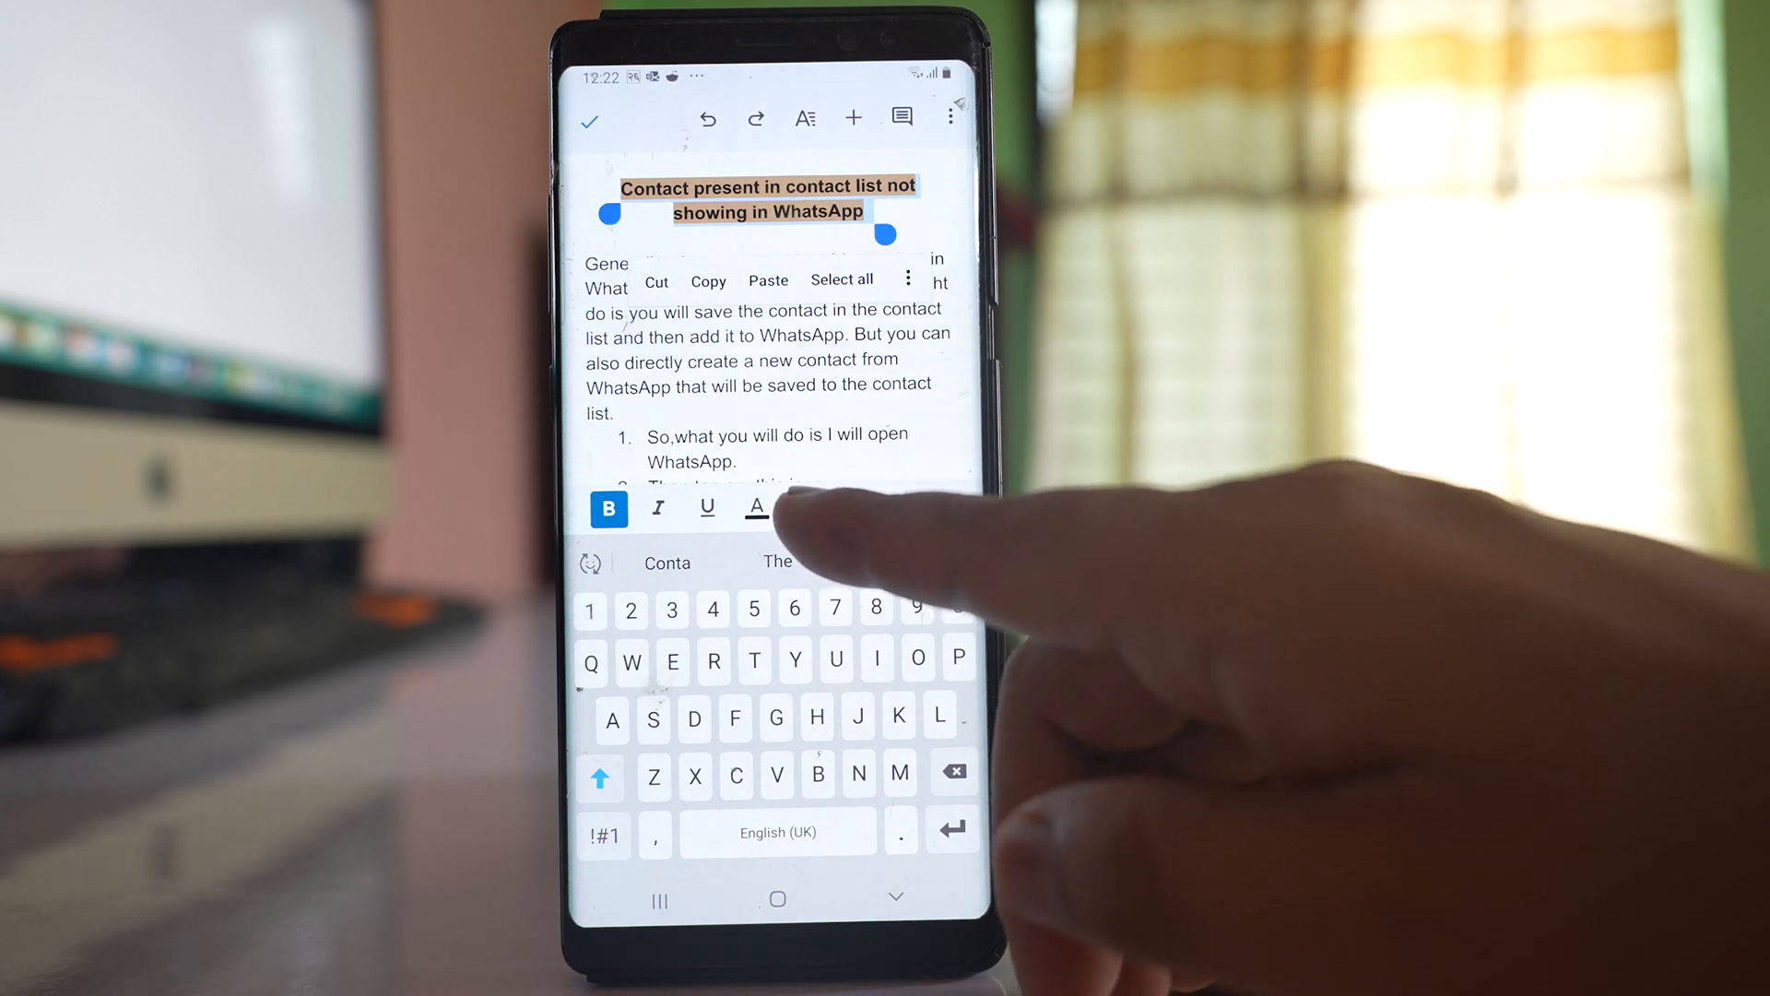
{"action": "left_click", "coordinate": [756, 508]}
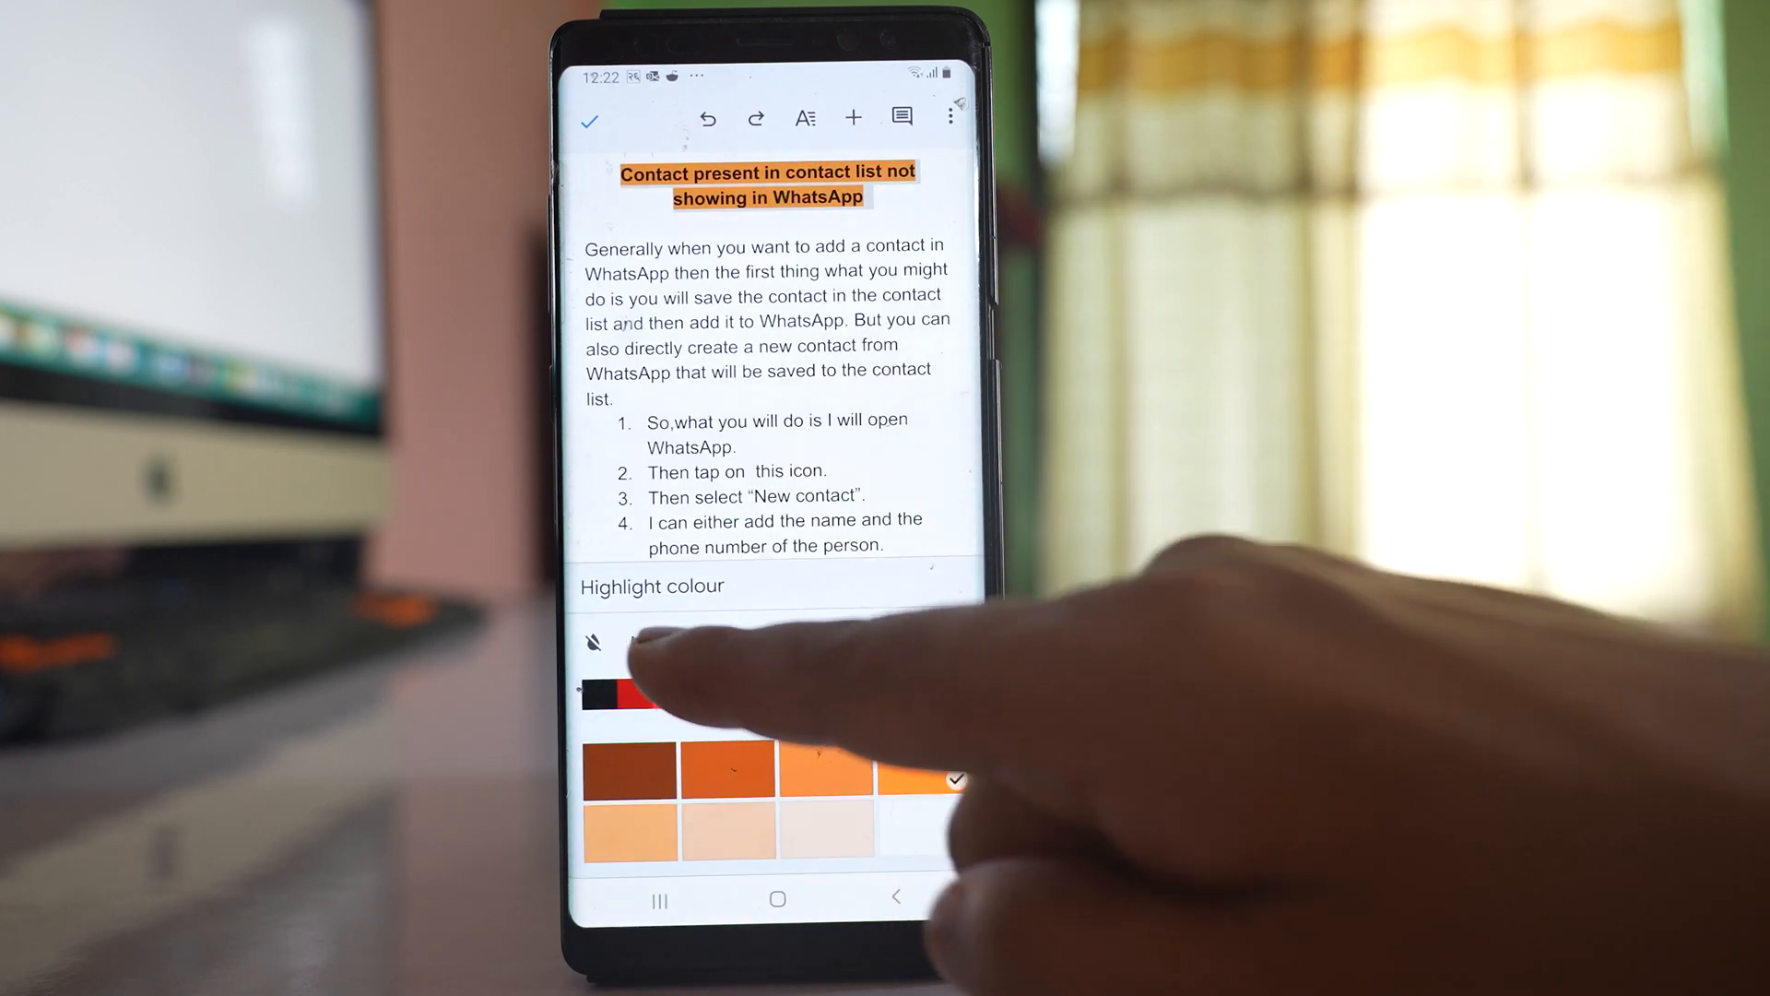